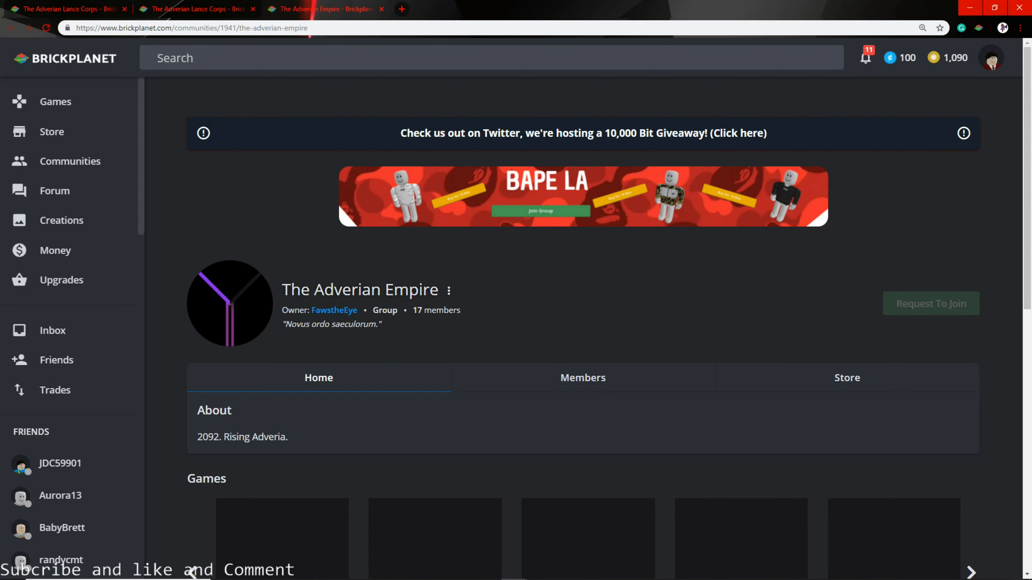
mouse_move(143, 139)
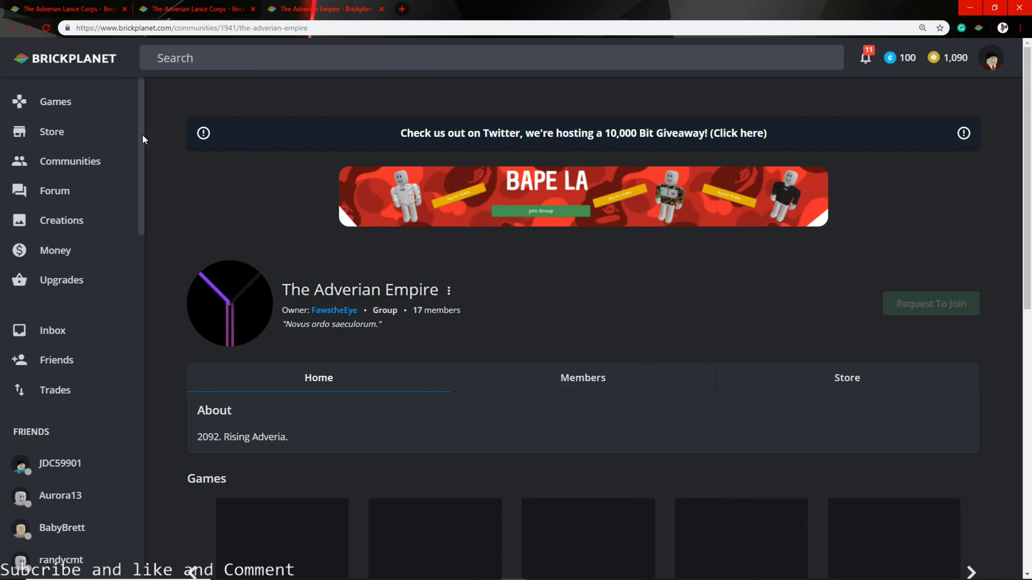
mouse_move(360, 310)
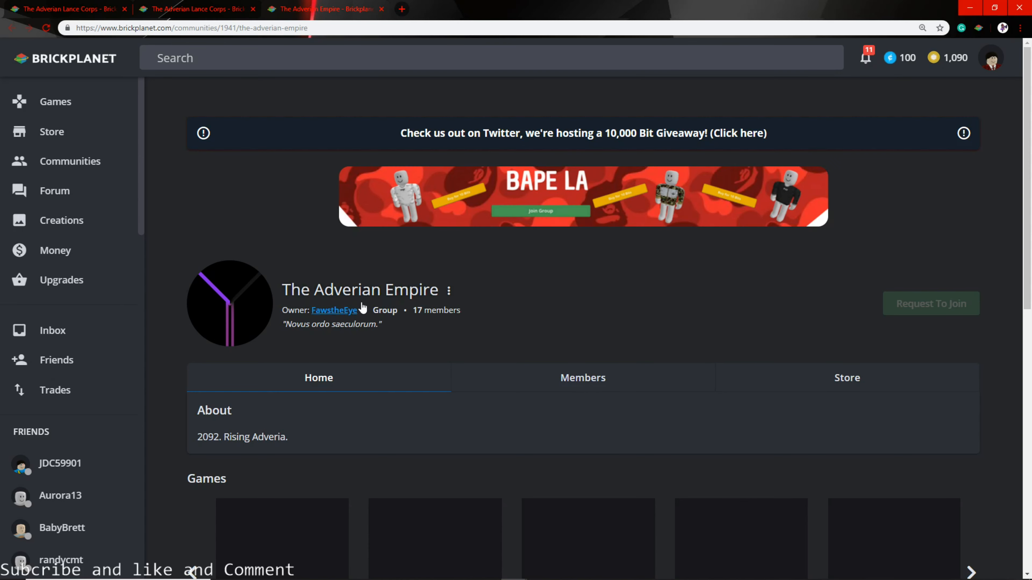
- Scroll down The Adverian Lance Corps community page to see more of it
scroll(down, 3)
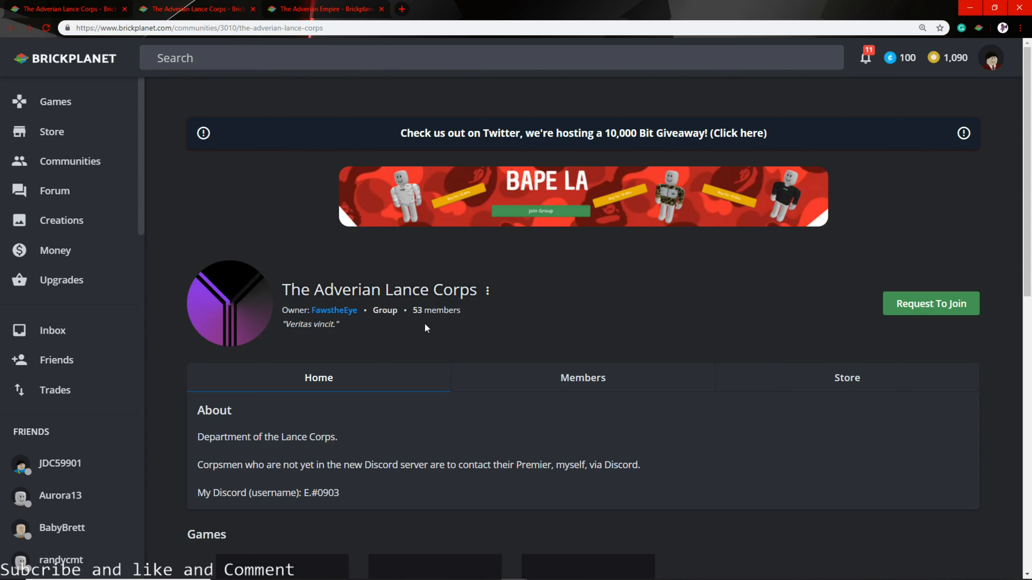
mouse_move(537, 304)
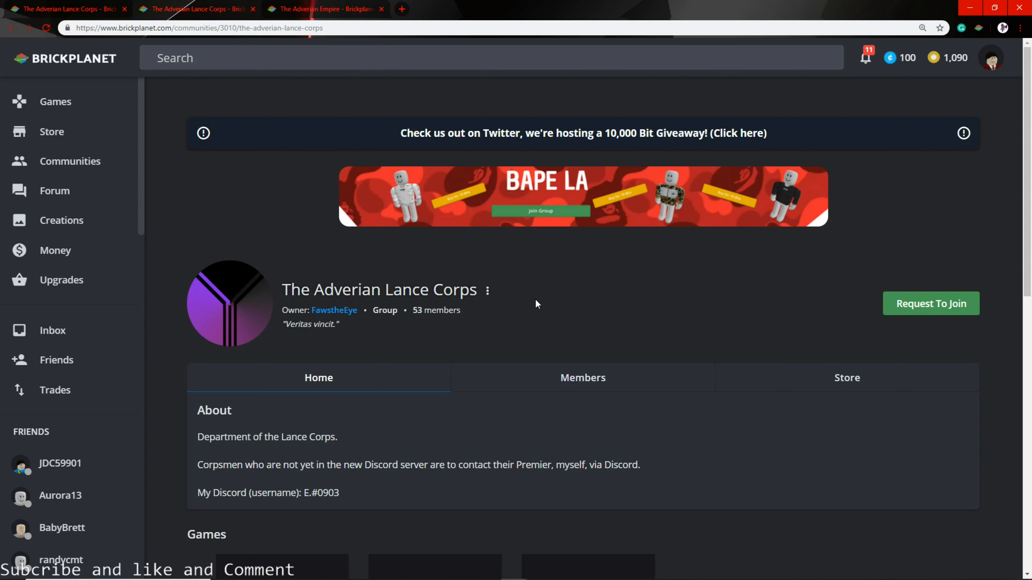
mouse_move(614, 301)
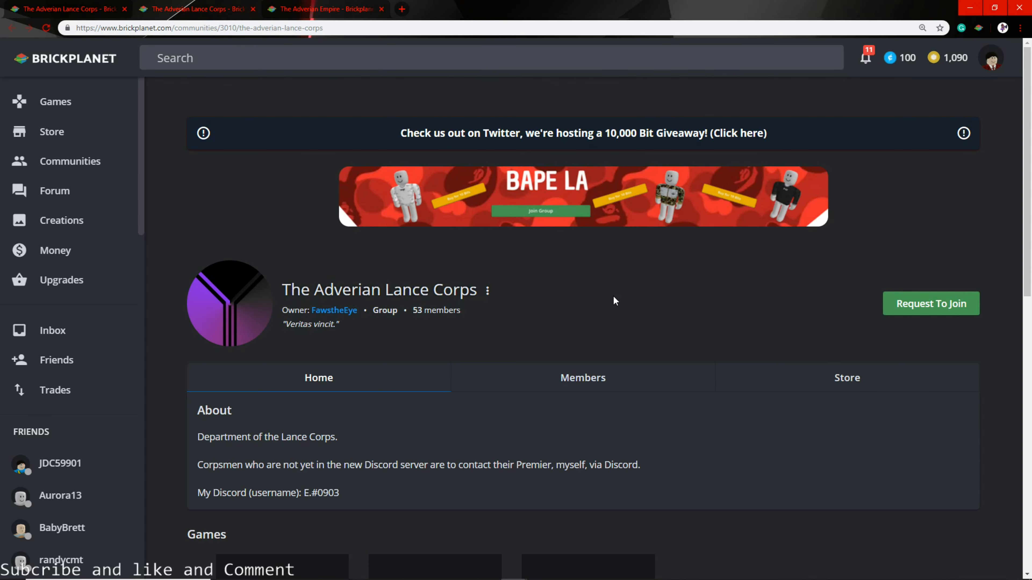
- From The Adverian Empire page, visit owner FawstheEye's profile and go back to the community page
click(322, 8)
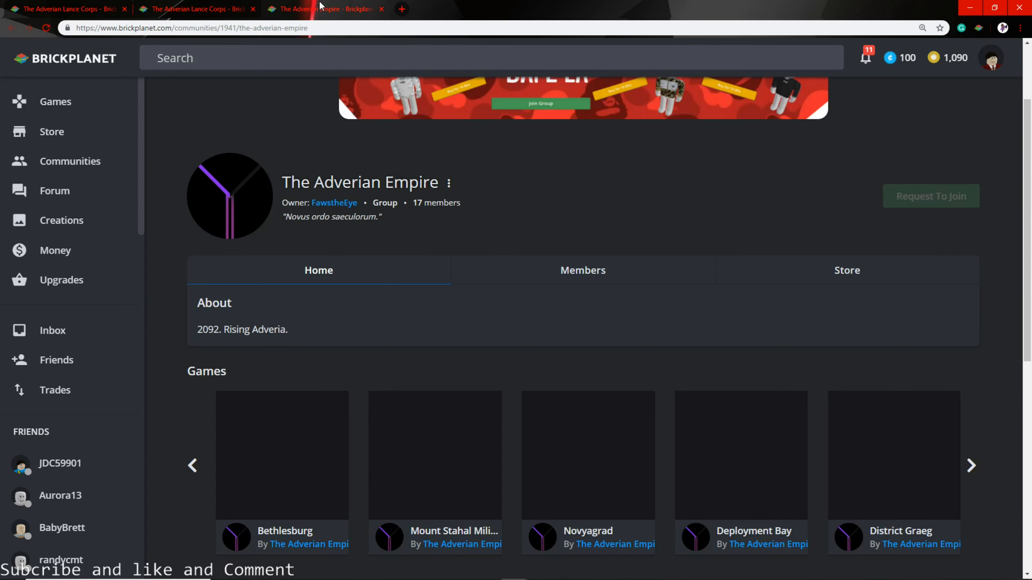
mouse_move(371, 250)
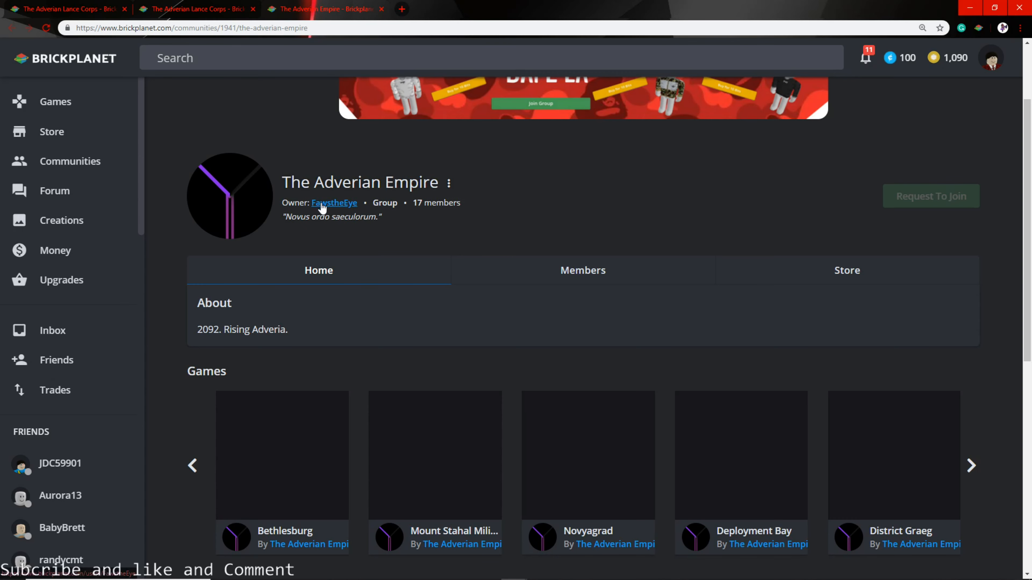
click(333, 203)
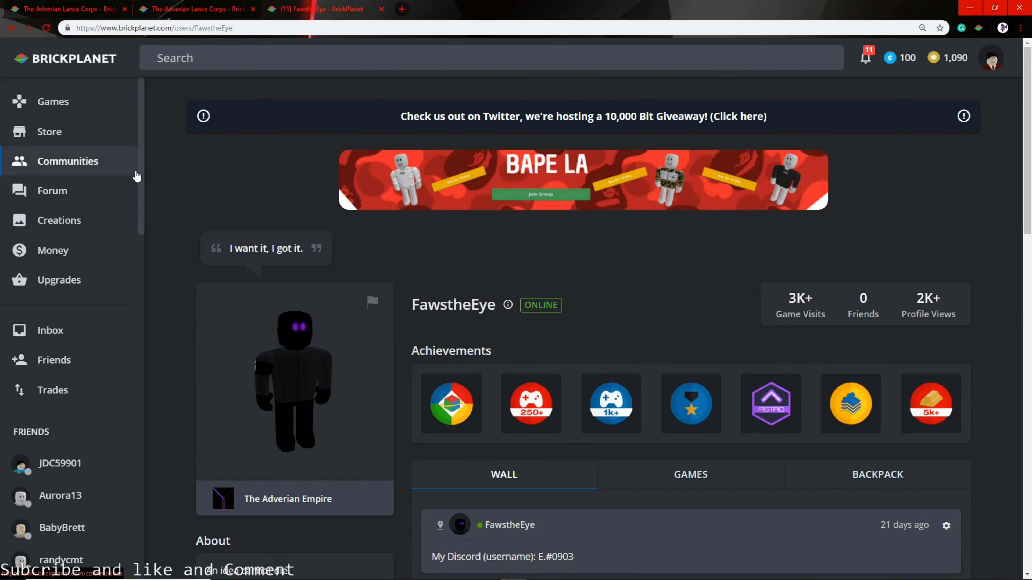
mouse_move(176, 222)
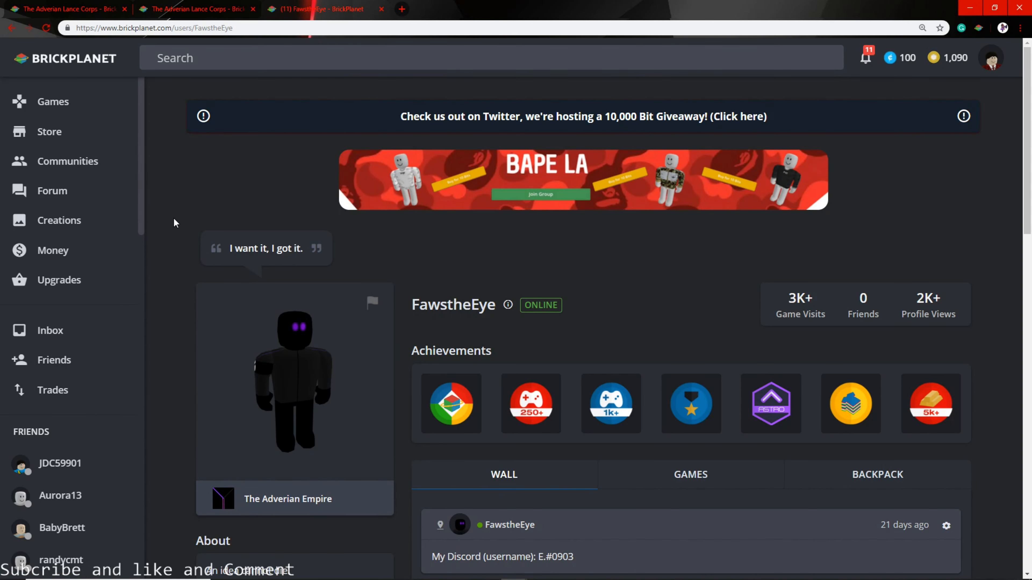
click(287, 499)
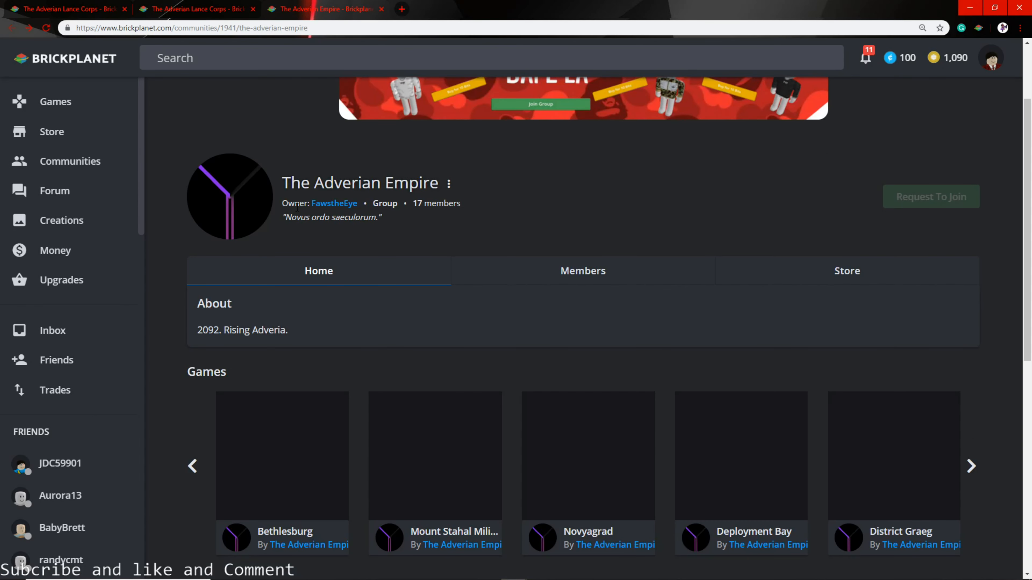